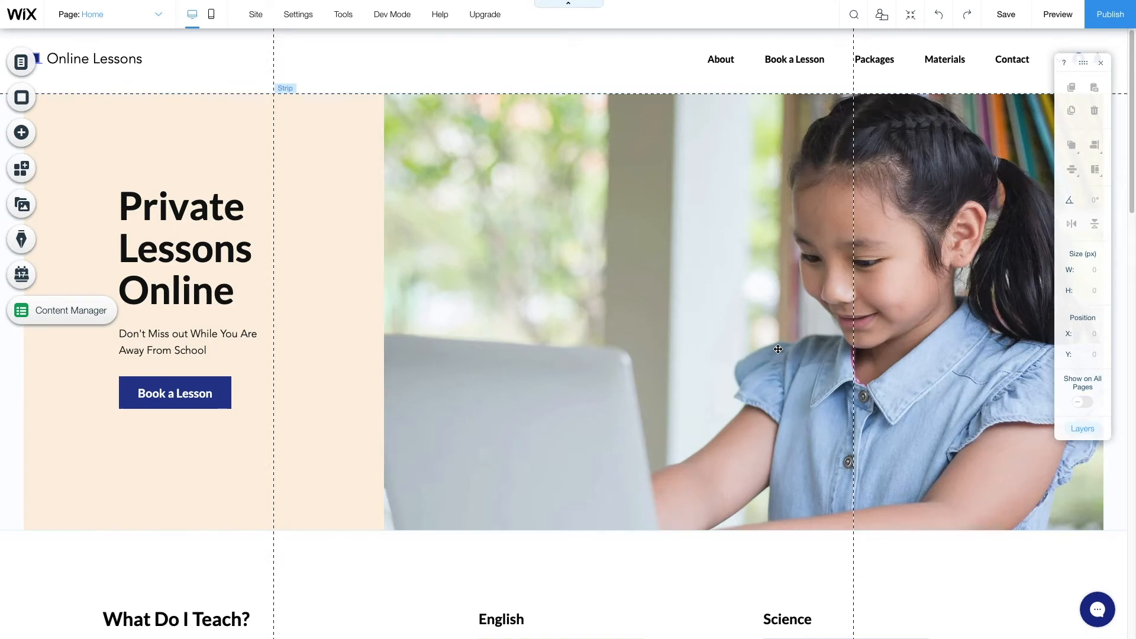
pyautogui.moveTo(839, 467)
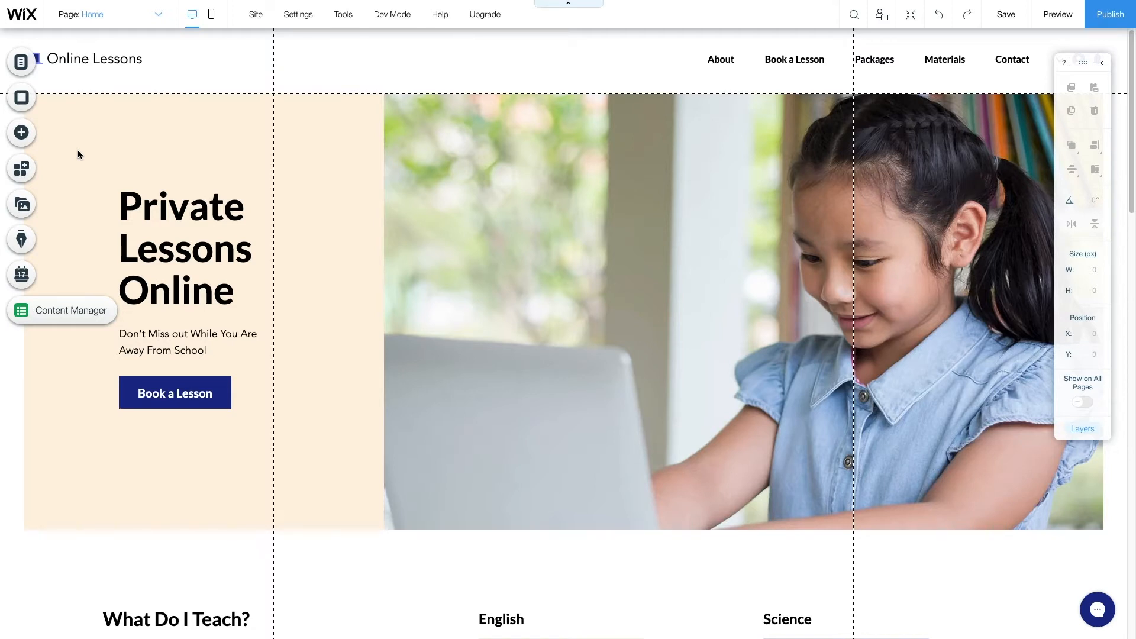
# Browse the Add Elements panel, viewing image and then text elements
pyautogui.click(21, 133)
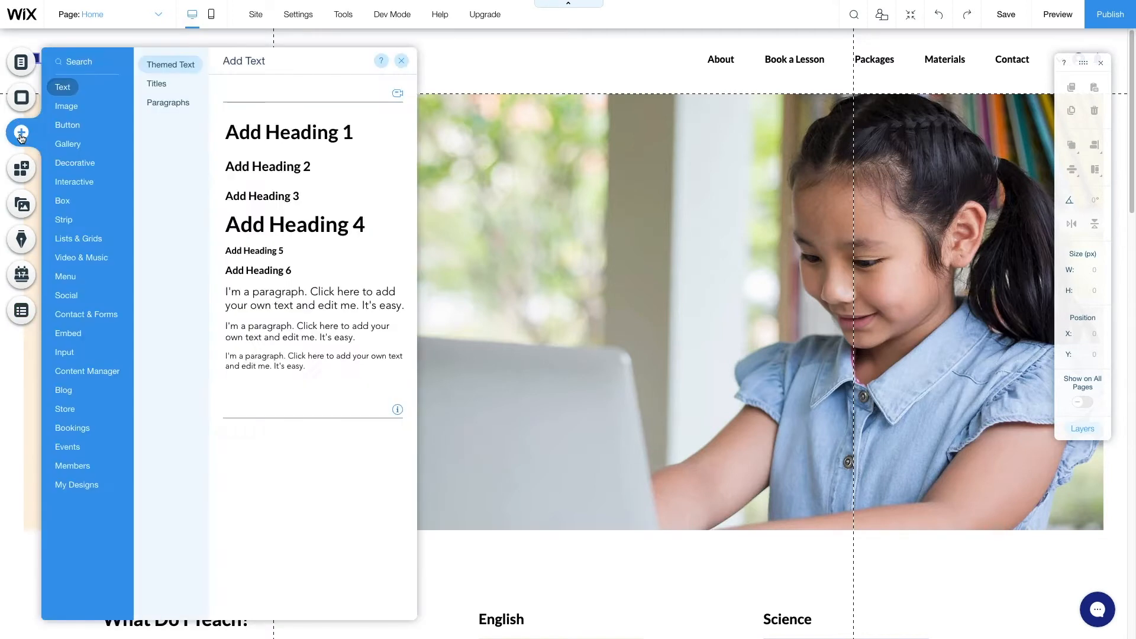
pyautogui.scroll(-3)
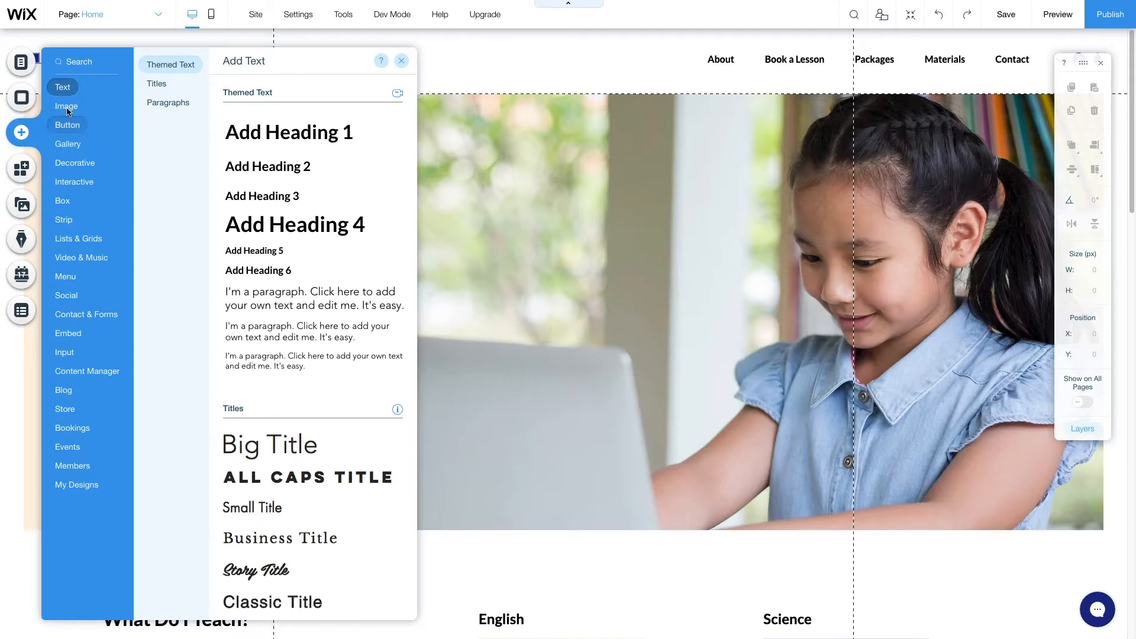
pyautogui.click(66, 105)
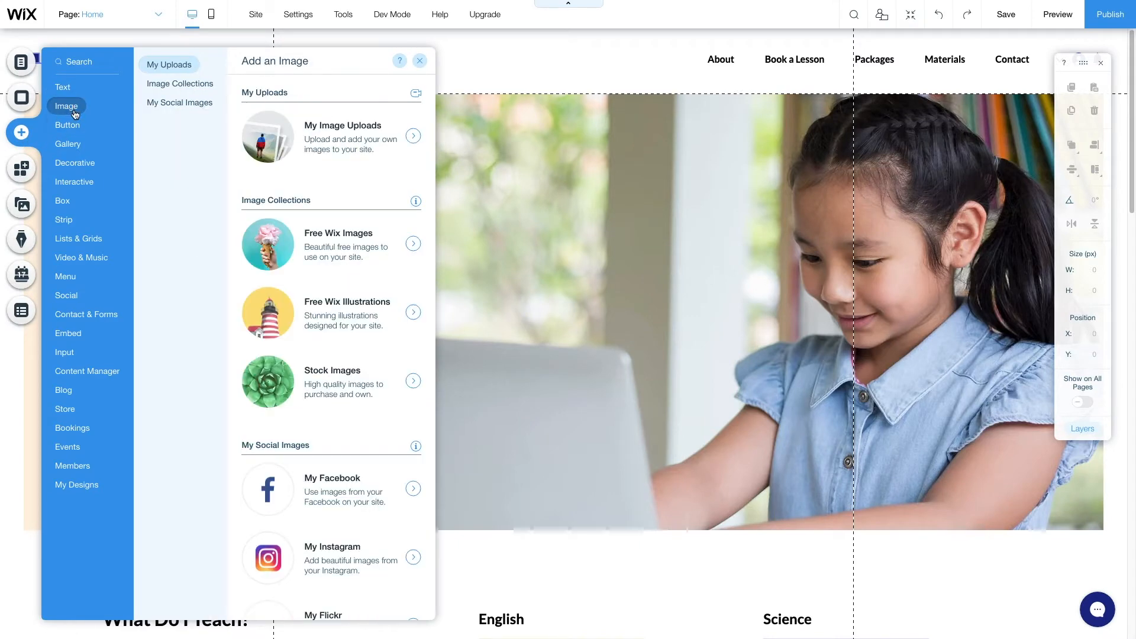
pyautogui.moveTo(64, 87)
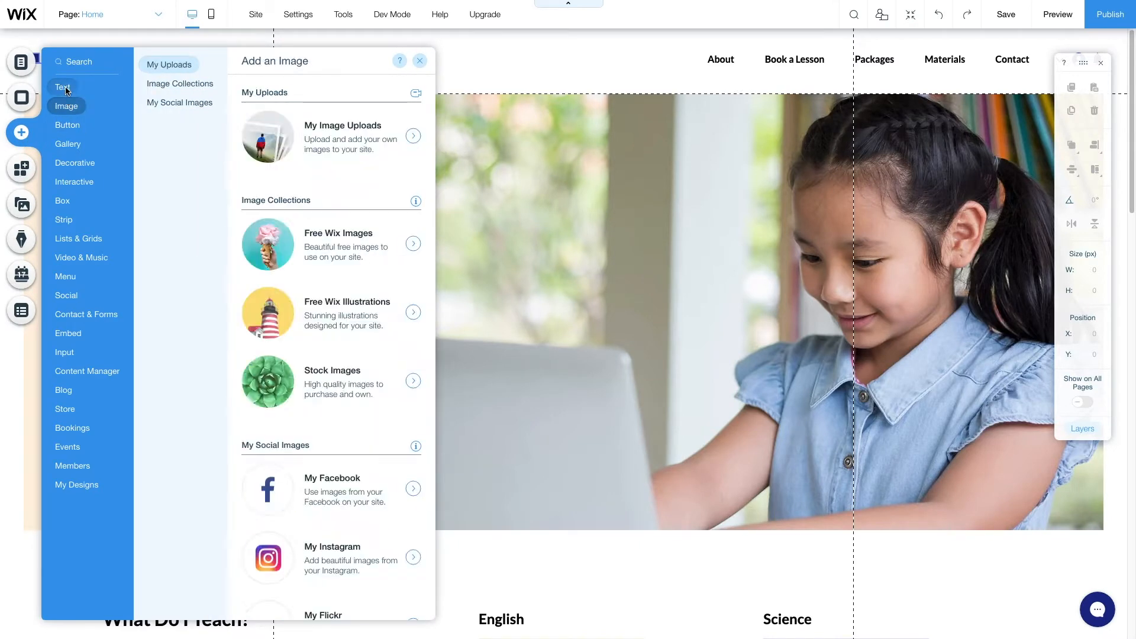
pyautogui.click(62, 87)
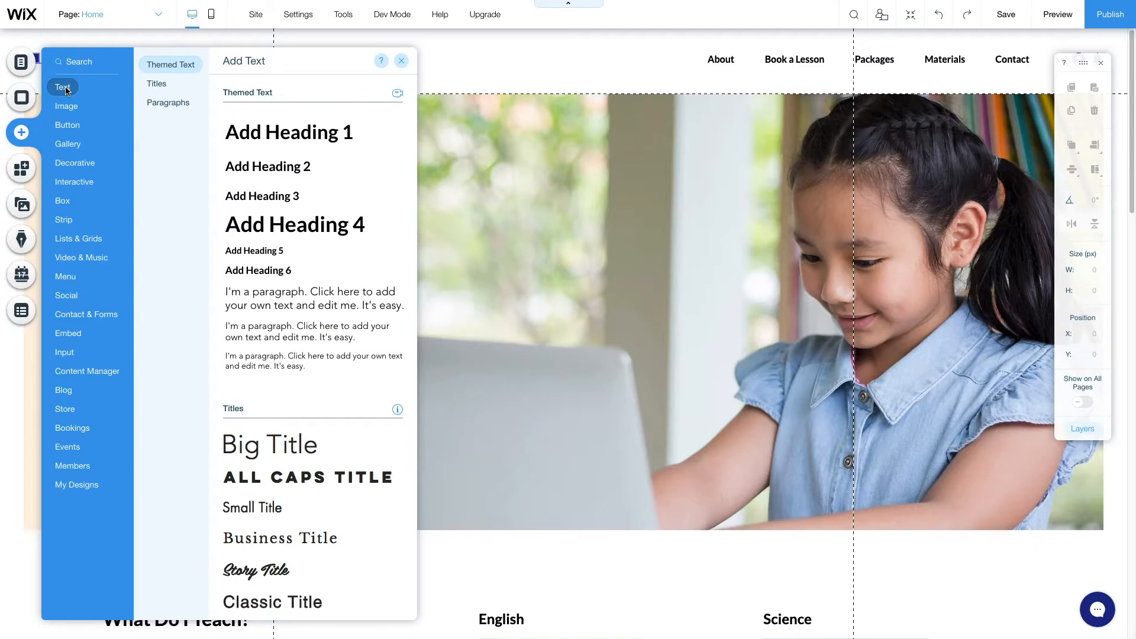
# Dismiss the elements panel and turn on Dev Mode
pyautogui.click(400, 60)
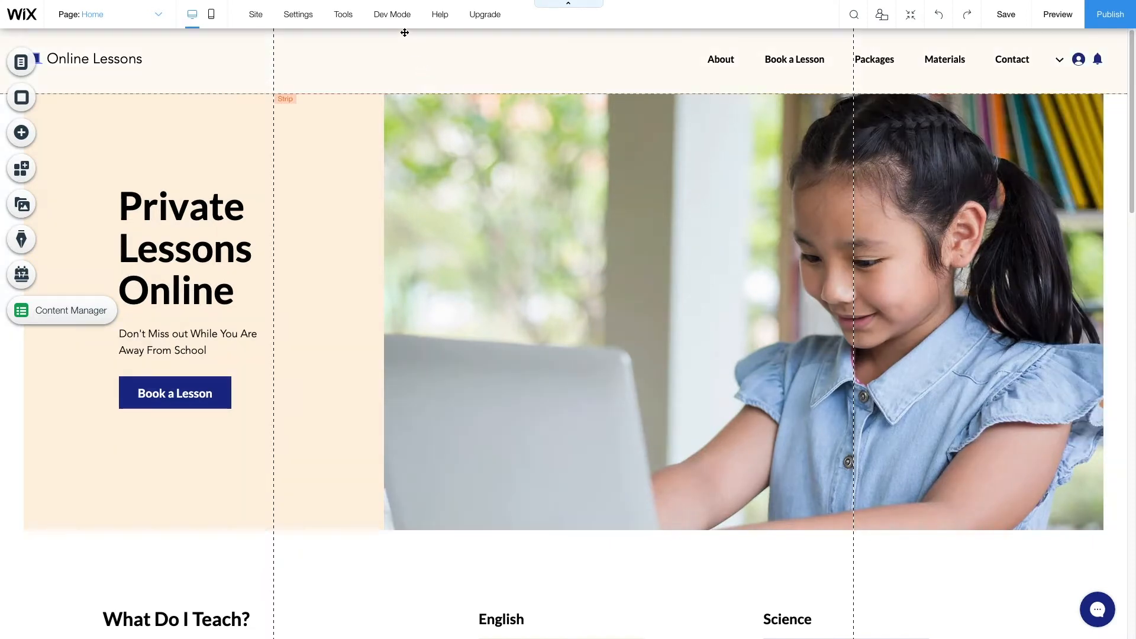
pyautogui.click(392, 13)
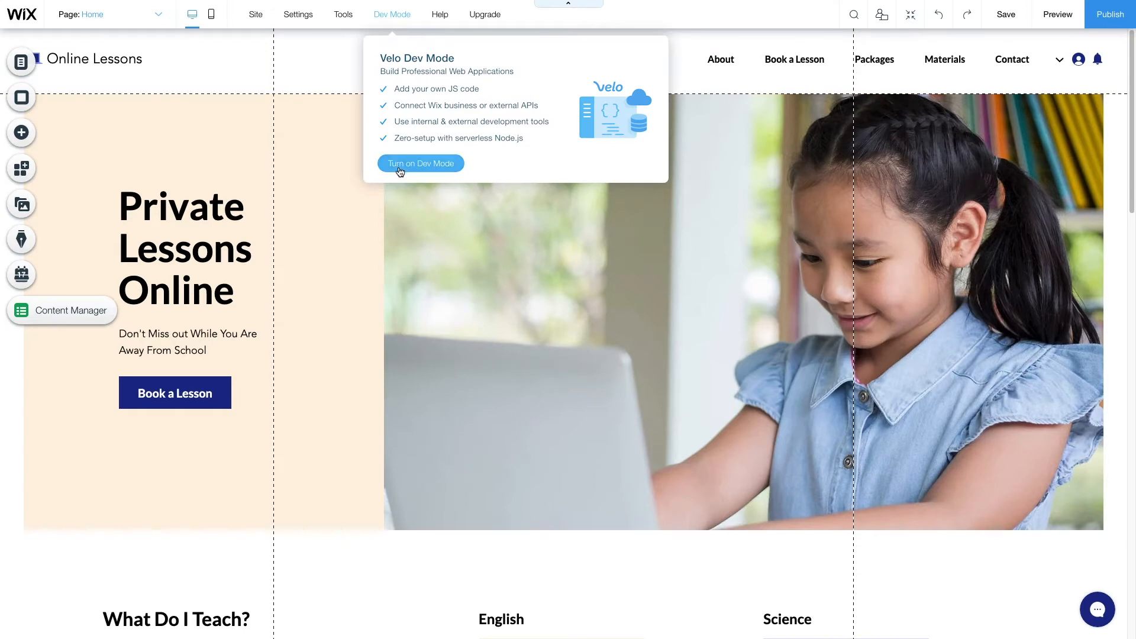
pyautogui.click(420, 164)
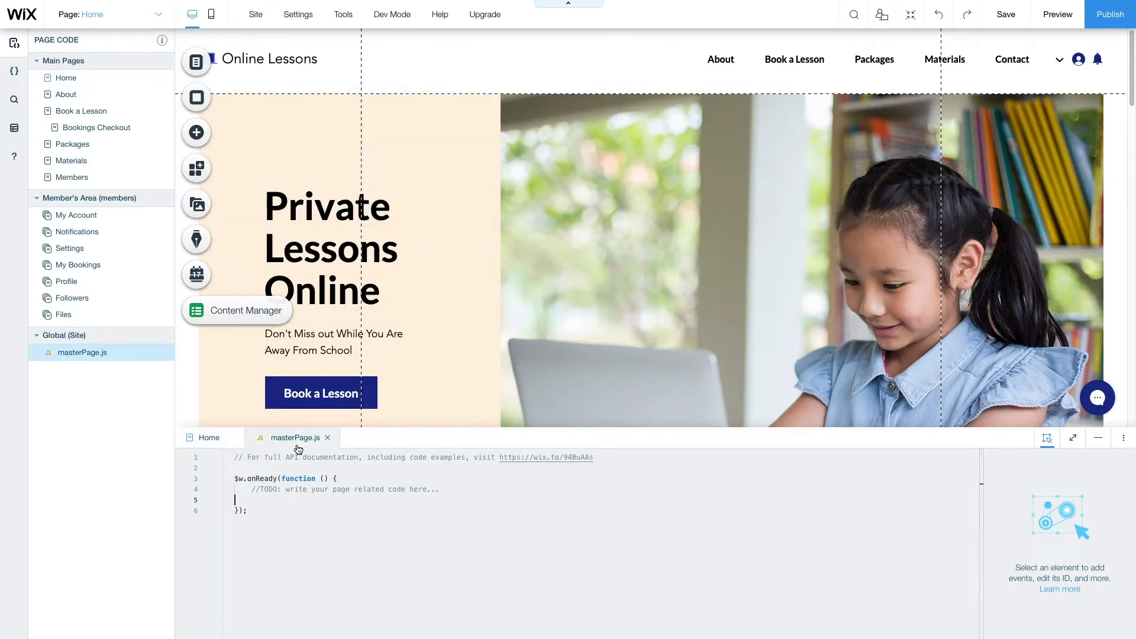
# Switch the code panel to the Home page and place the cursor inside onReady
pyautogui.click(209, 438)
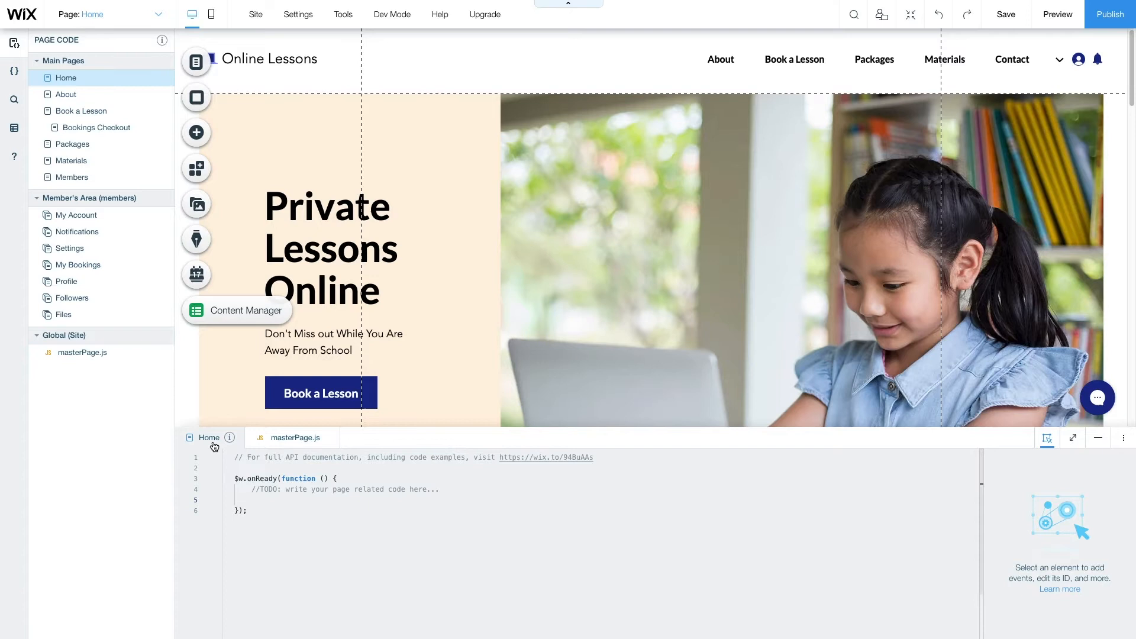
pyautogui.moveTo(313, 261)
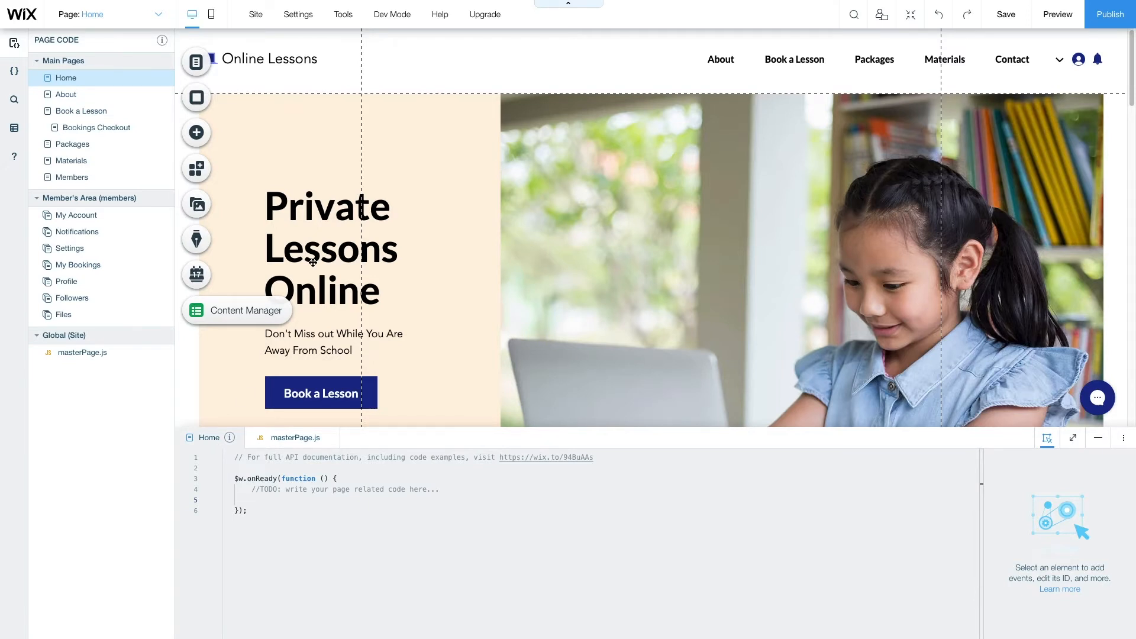
pyautogui.click(261, 500)
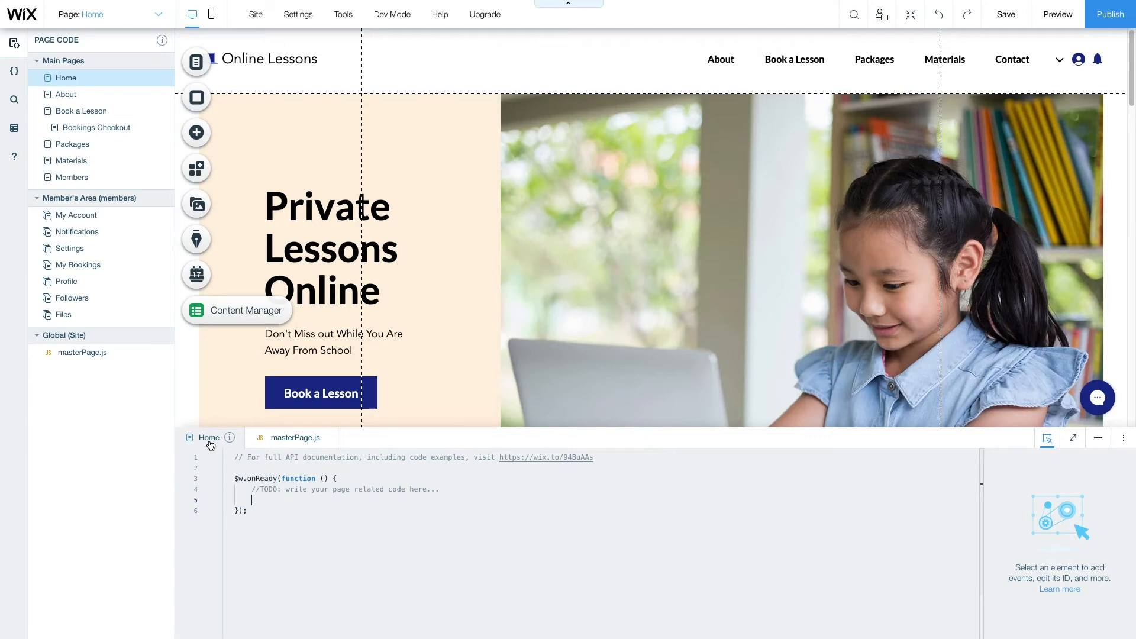
# In onReady, define greeting as 'Hello, from the Home page!' and console.log it
pyautogui.write('const greeting =')
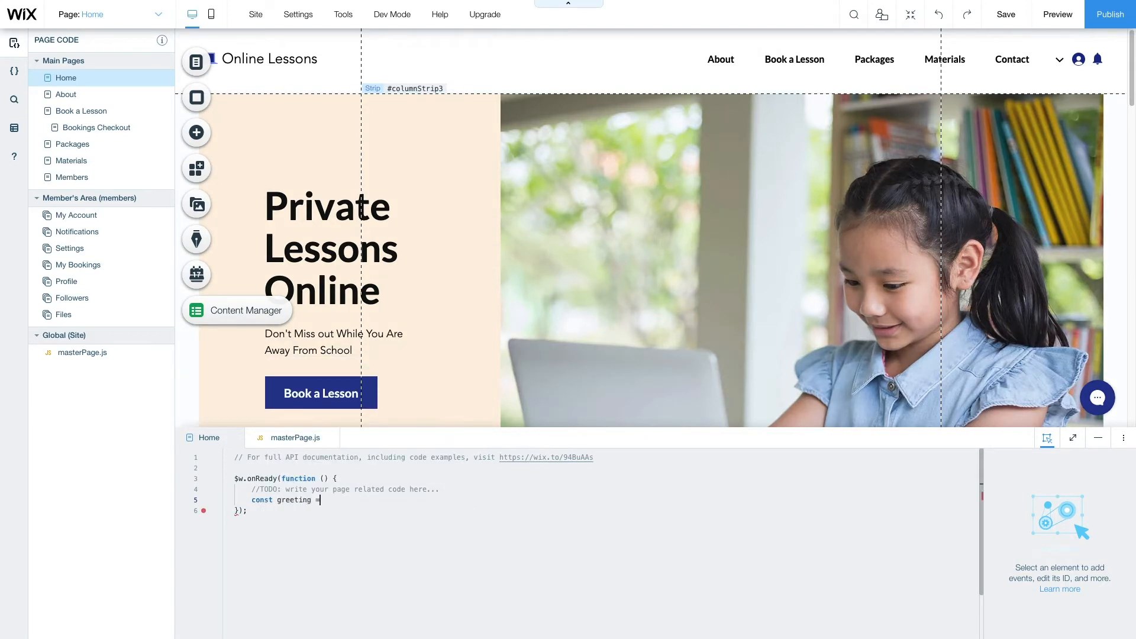
pyautogui.write("'Hello, from the Home page!';")
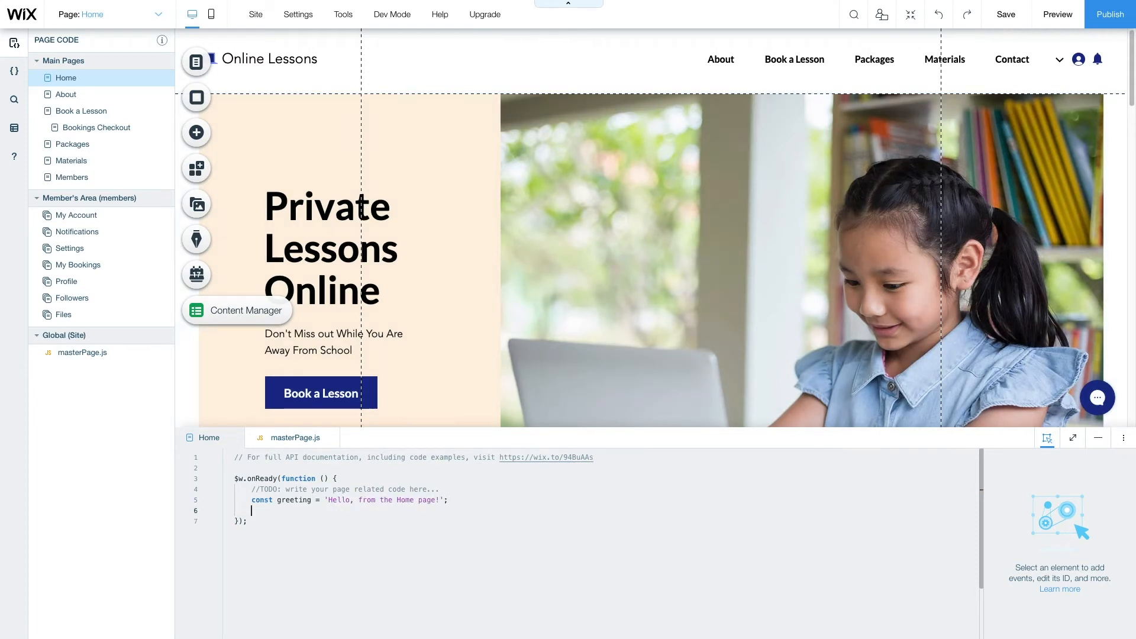
pyautogui.write('console.log(greeting);')
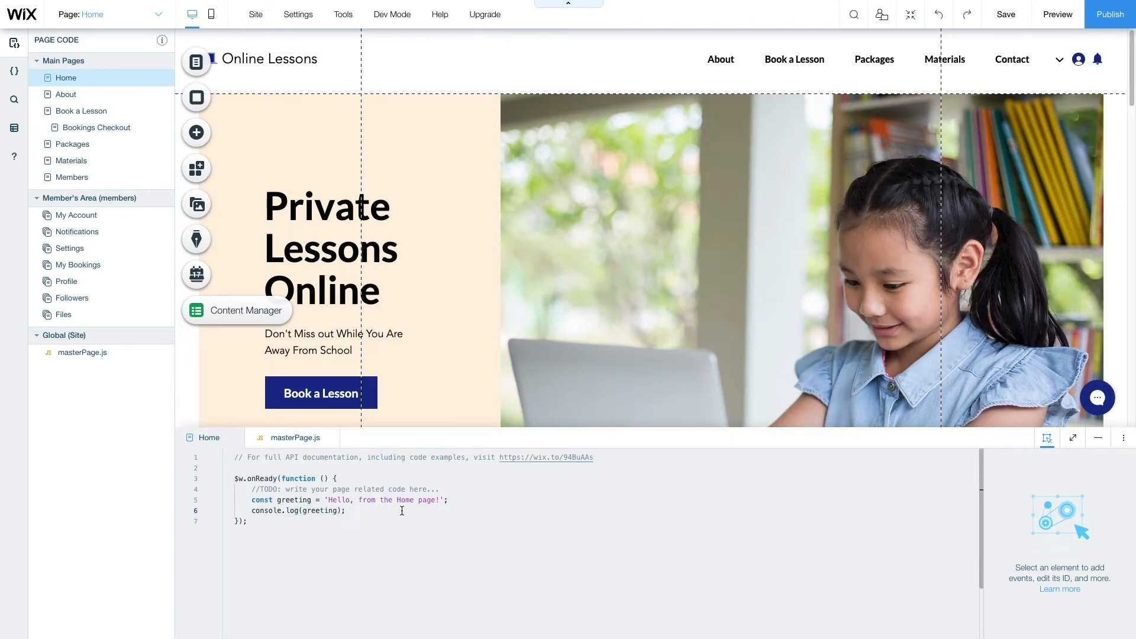
pyautogui.moveTo(1056, 13)
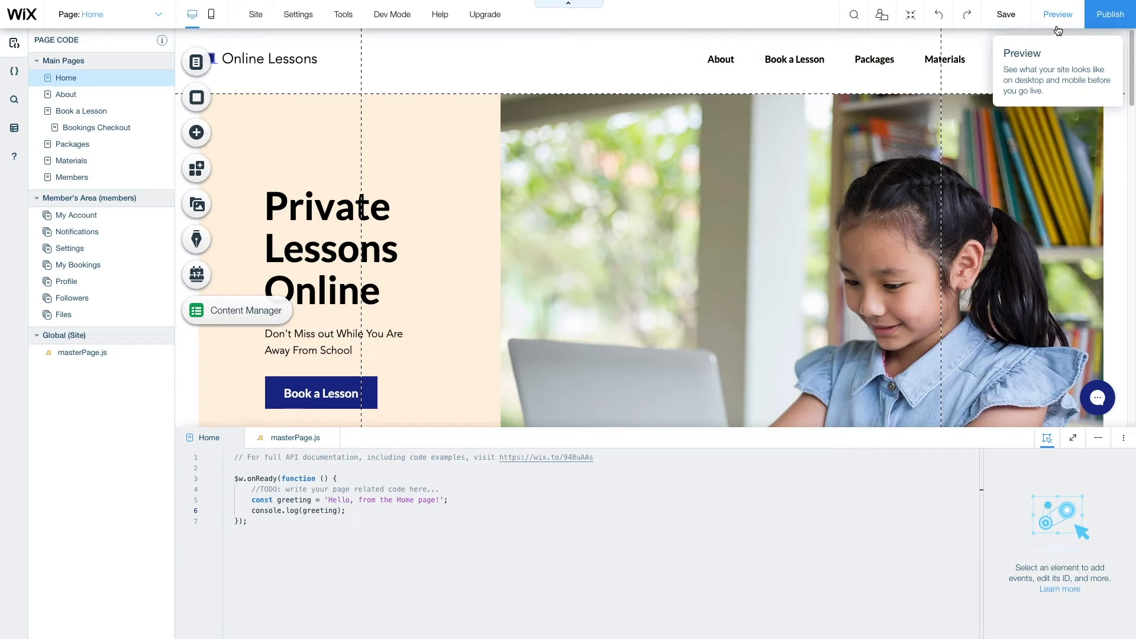
pyautogui.click(1056, 14)
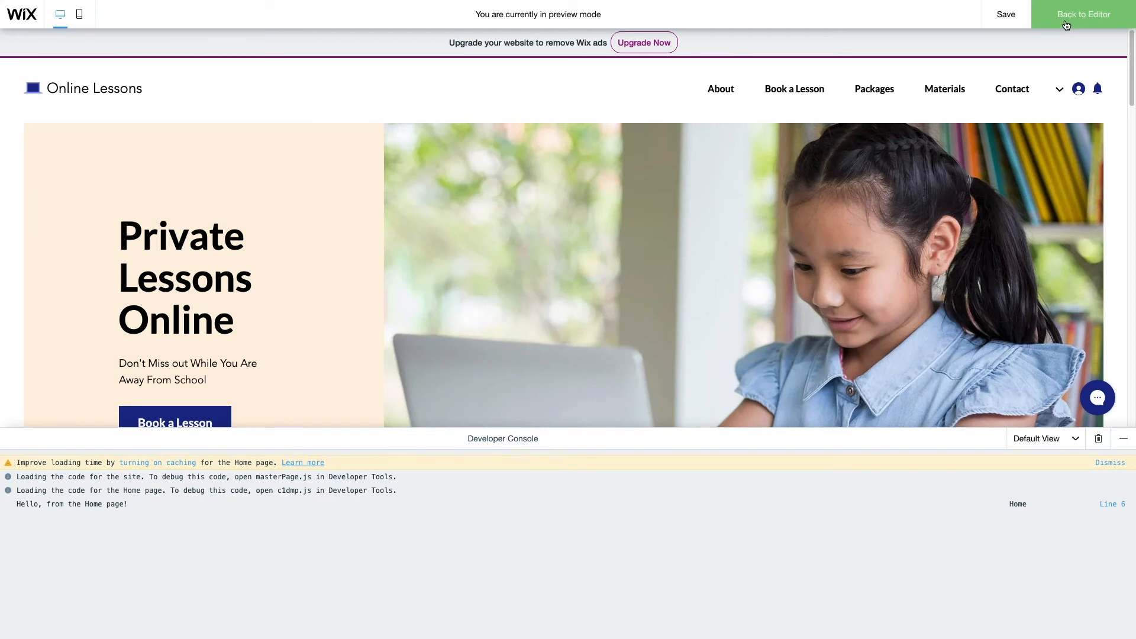
pyautogui.moveTo(528, 474)
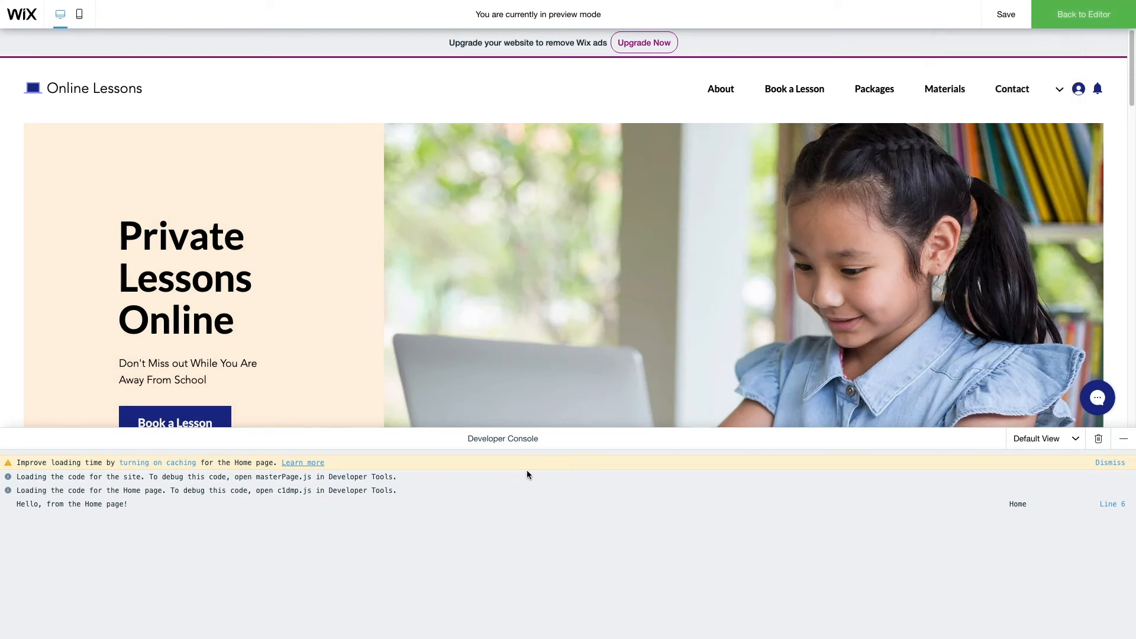
pyautogui.moveTo(547, 442)
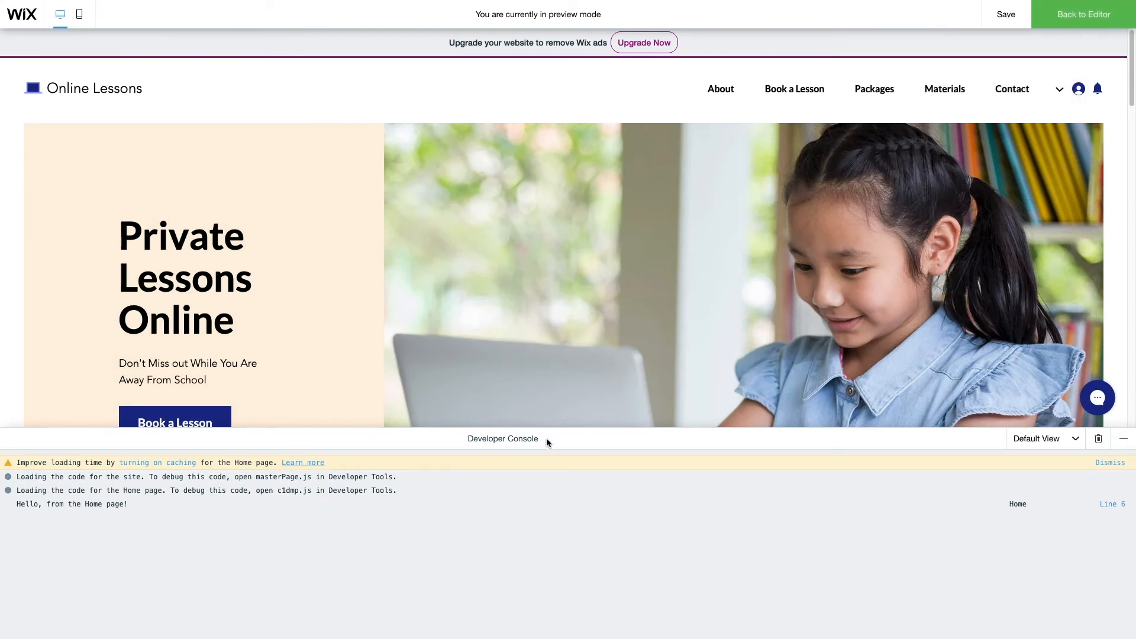
pyautogui.moveTo(68, 513)
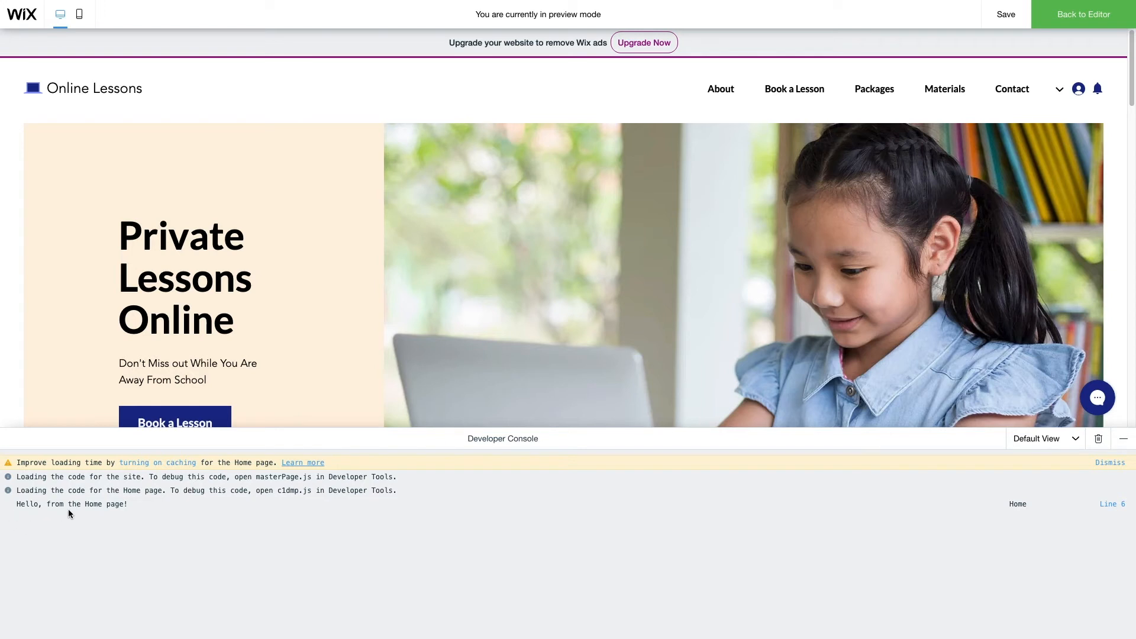
pyautogui.moveTo(126, 513)
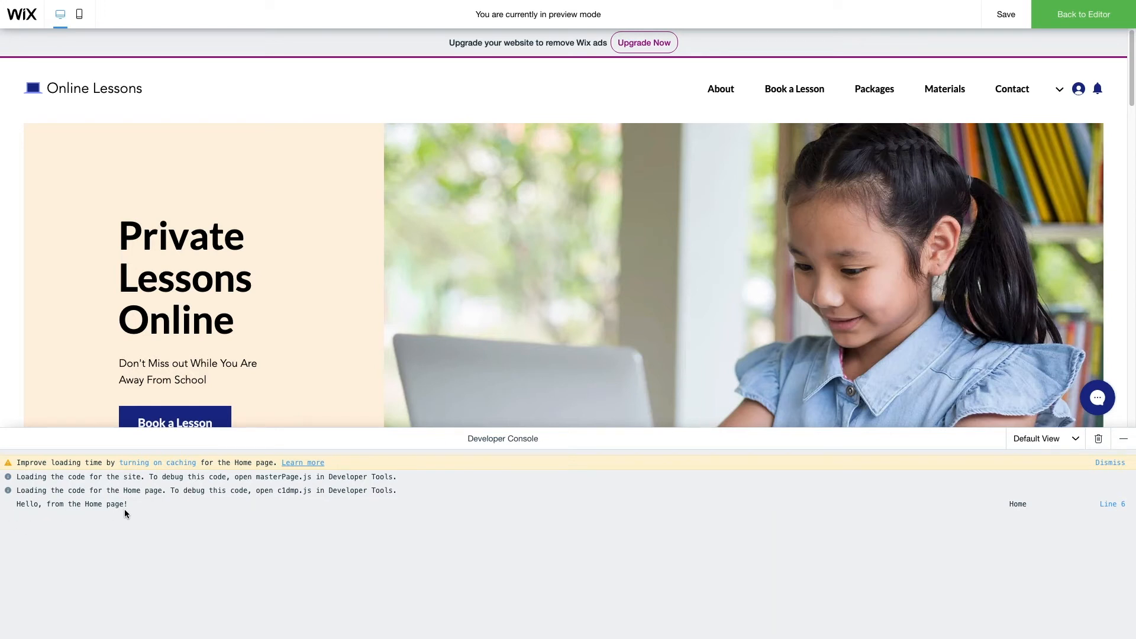
pyautogui.moveTo(720, 88)
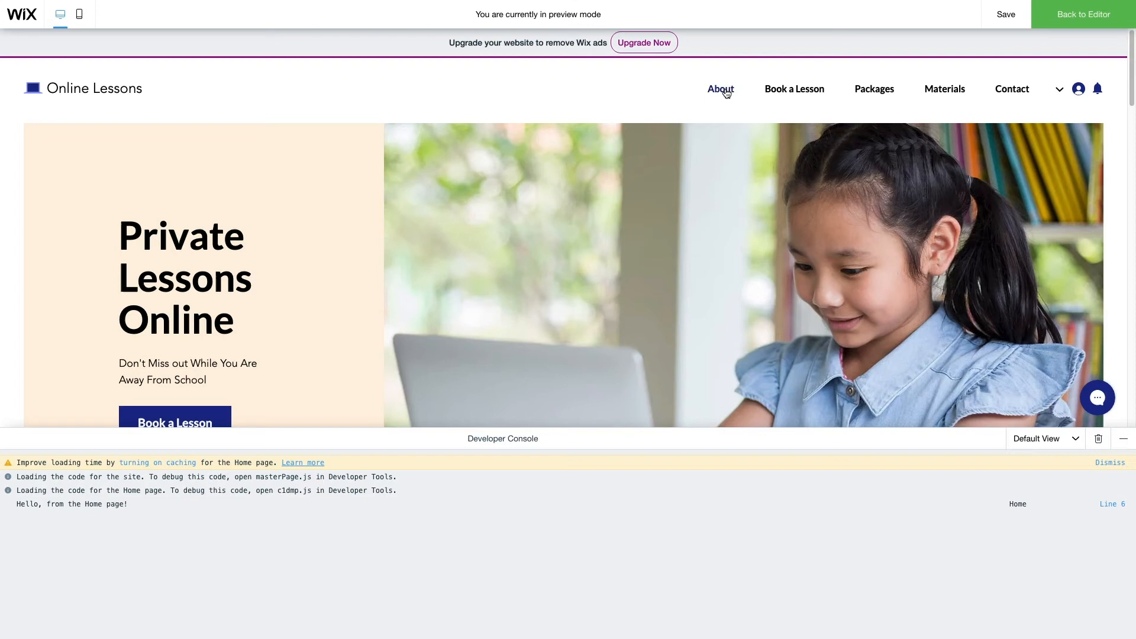
# Visit the Book a Lesson and Materials pages in Preview, then reload Materials
pyautogui.click(720, 88)
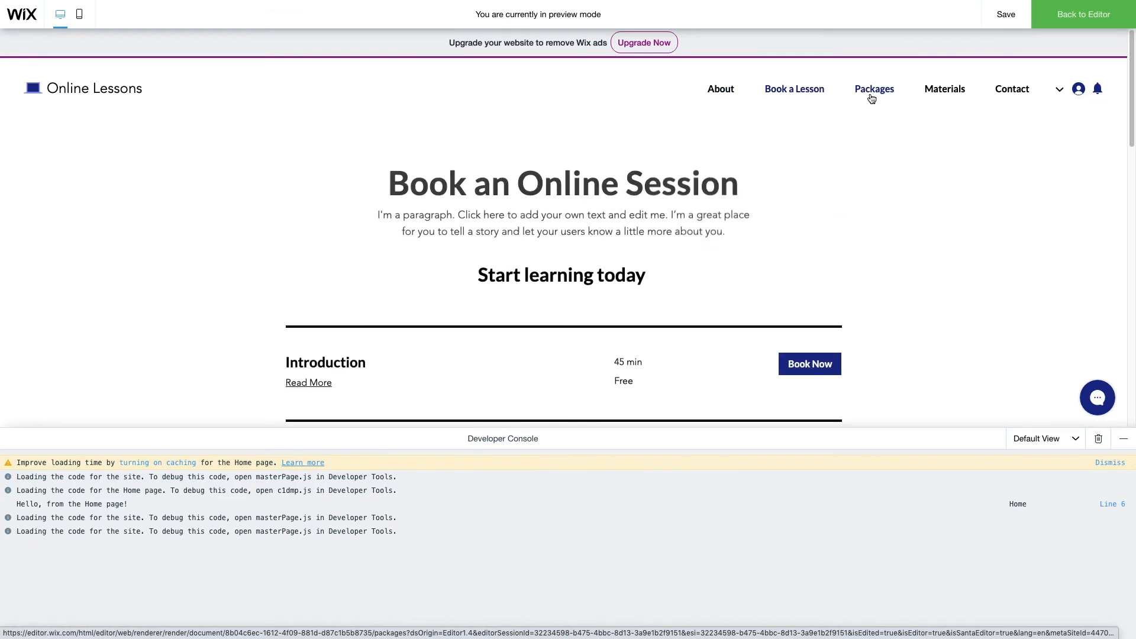
pyautogui.moveTo(1012, 93)
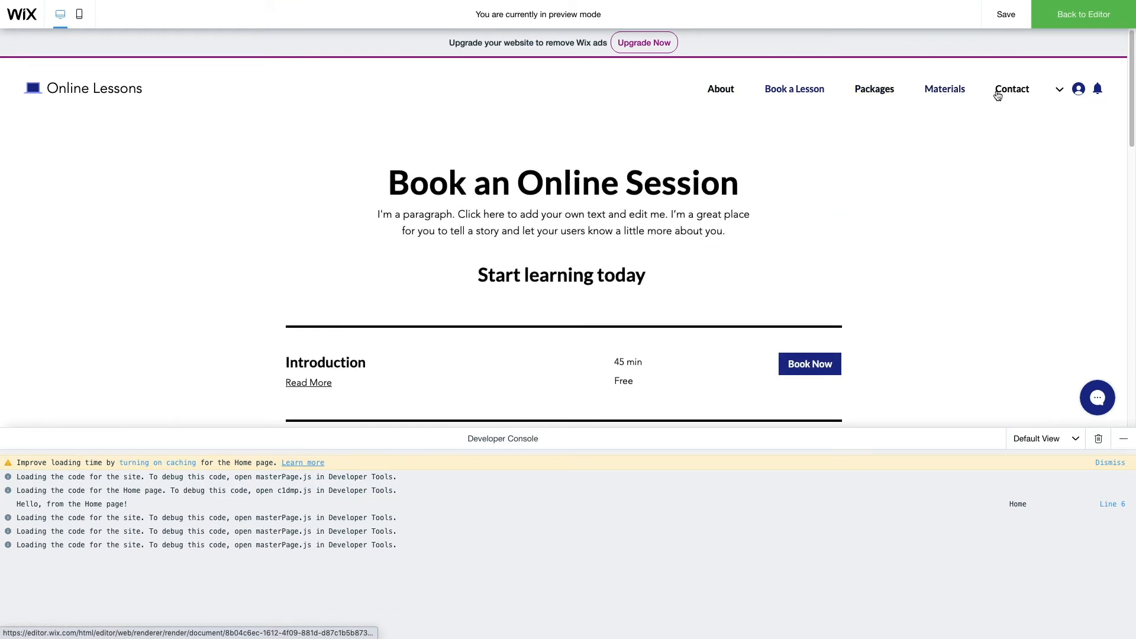
pyautogui.click(944, 88)
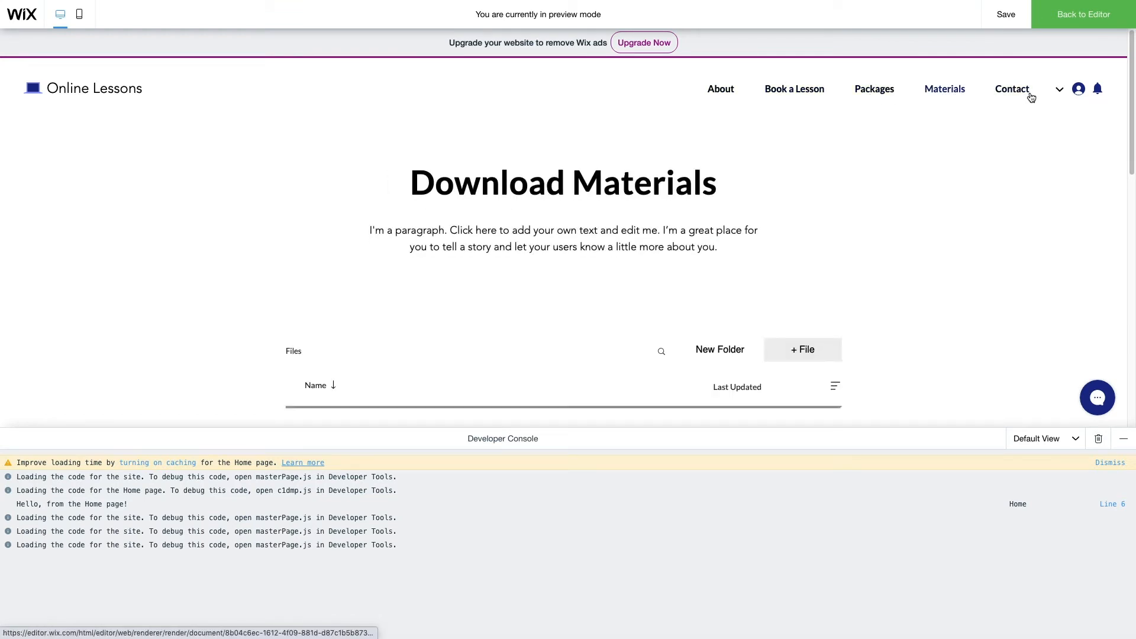
pyautogui.click(1082, 14)
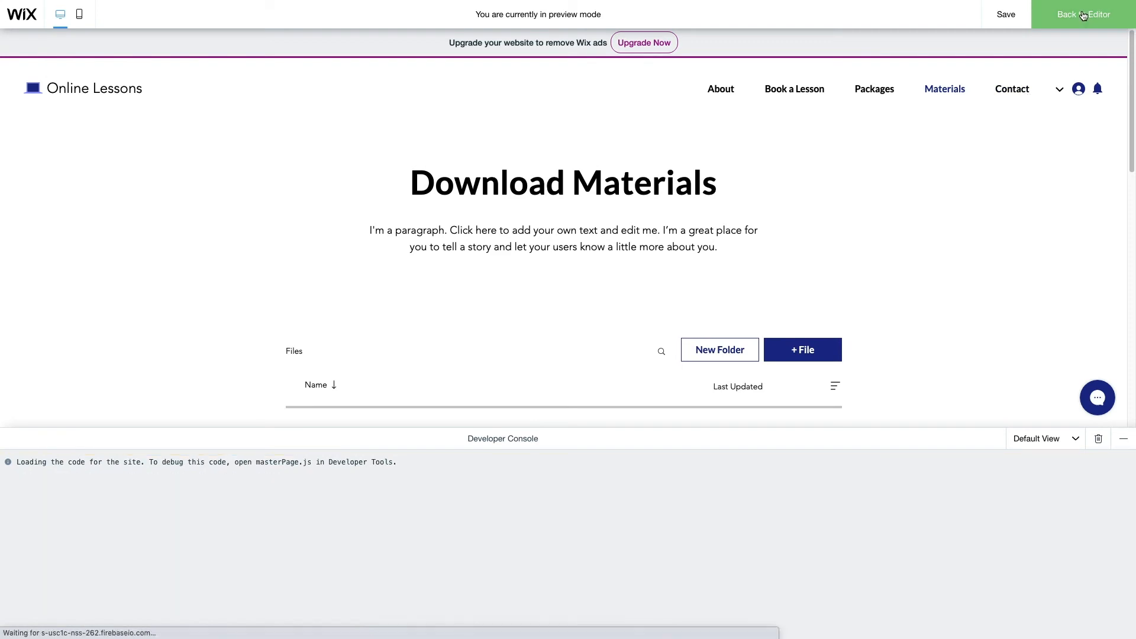
# Add a currentPage title lookup to masterPage.js onReady, then preview the site
pyautogui.click(1082, 14)
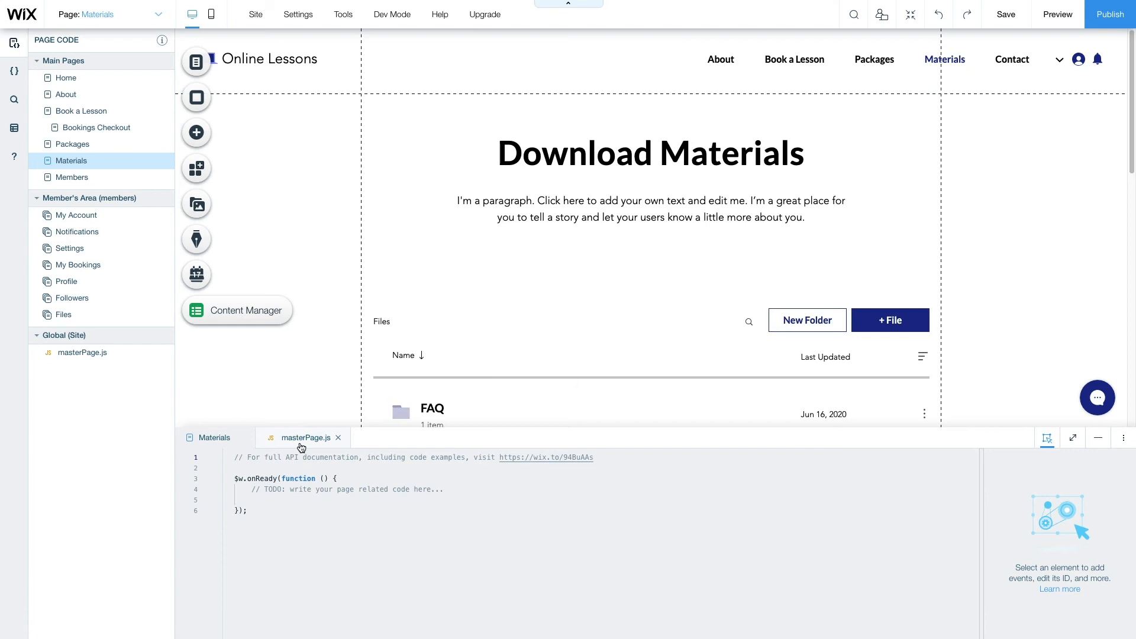
pyautogui.write('const currentPage = $w("Document").children[0].title;')
pyautogui.write('console.log(`Currently viewing ${currentPage}`);')
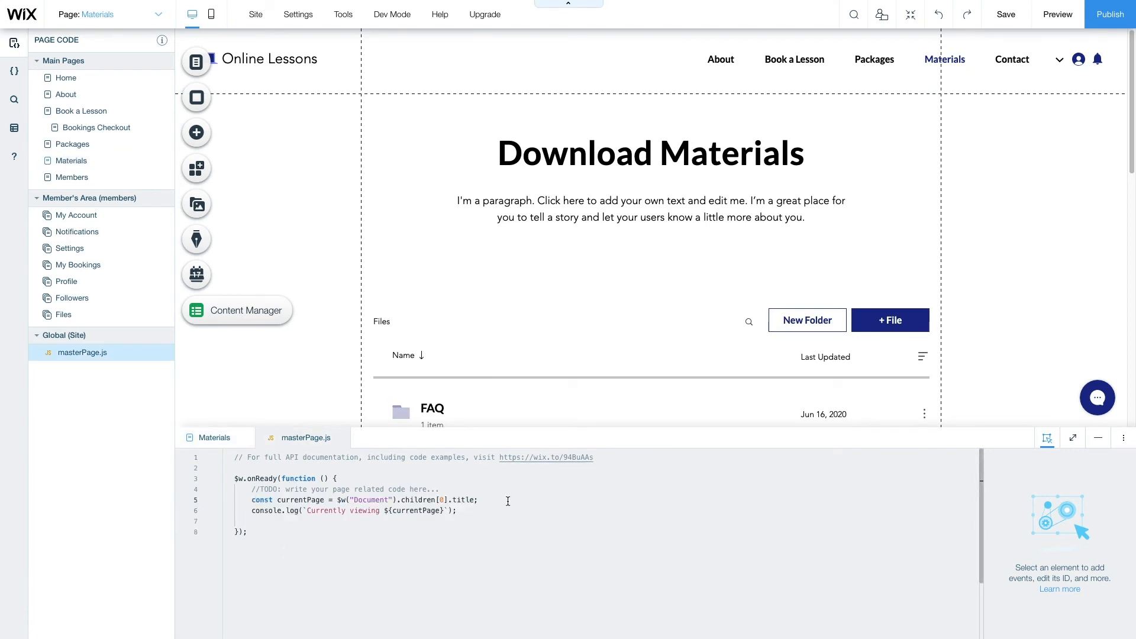
pyautogui.click(1056, 13)
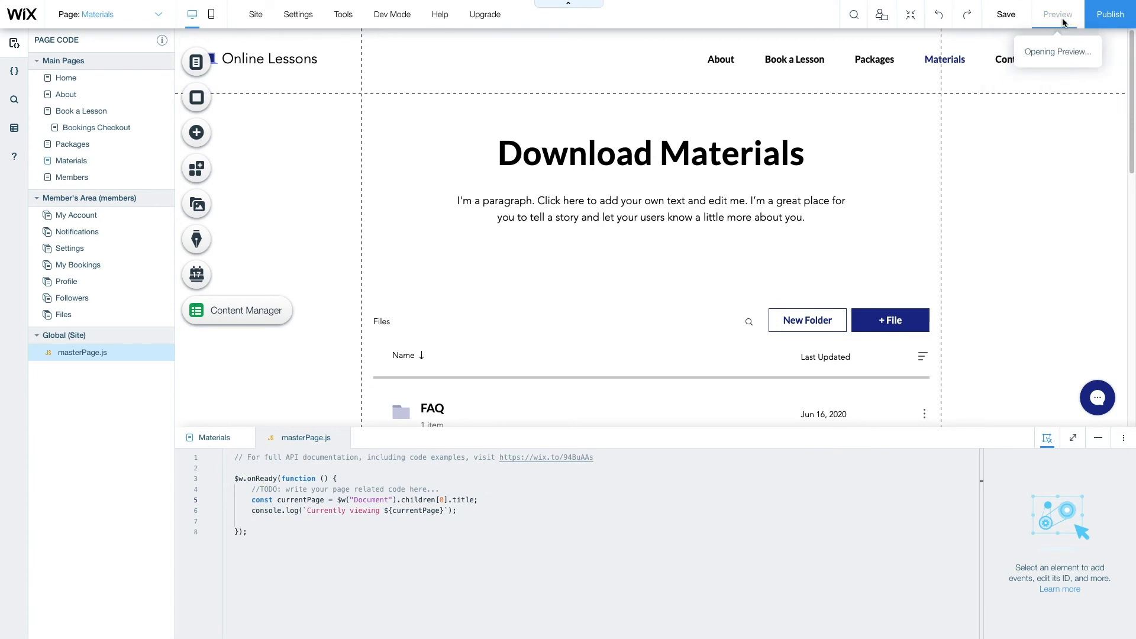
# Open the About and Packages pages in Preview so each title is logged
pyautogui.click(1057, 13)
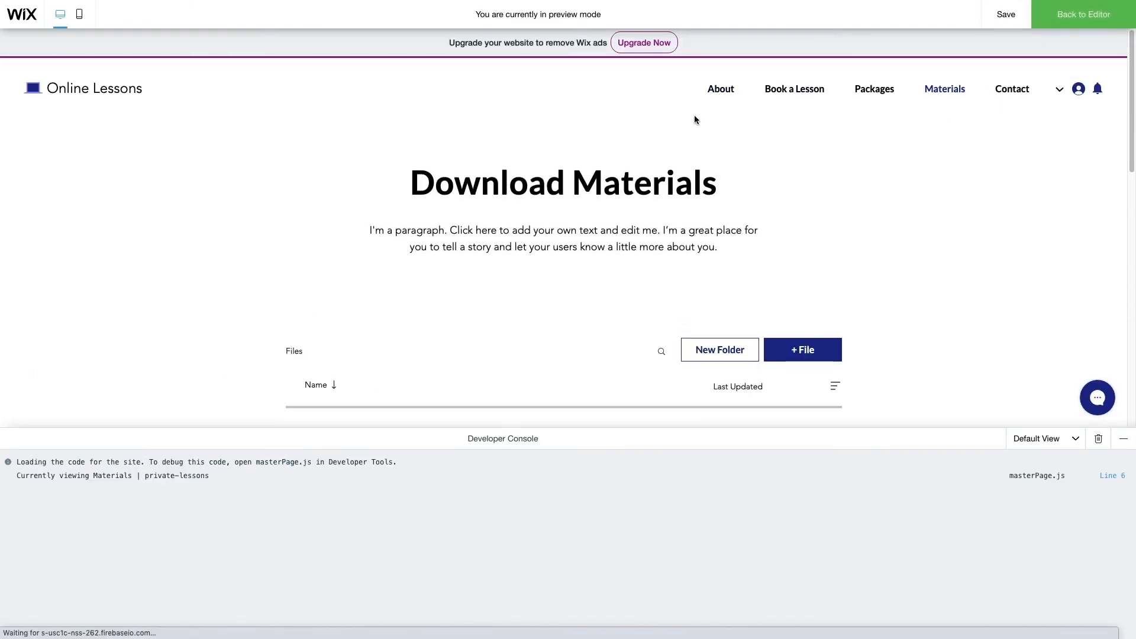
pyautogui.click(720, 88)
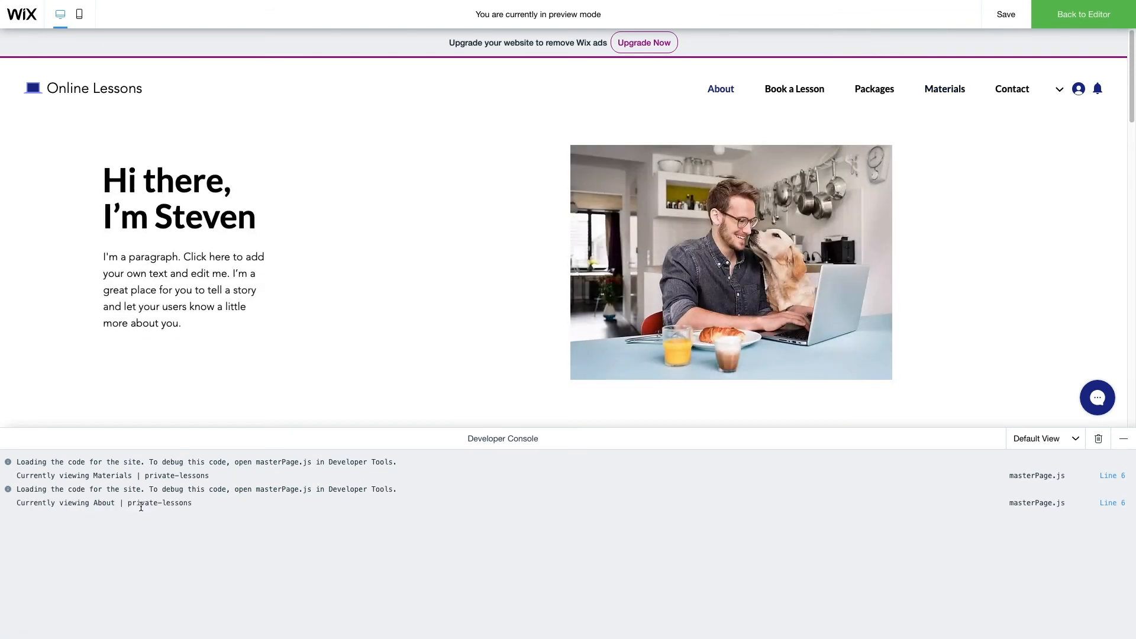
pyautogui.click(874, 88)
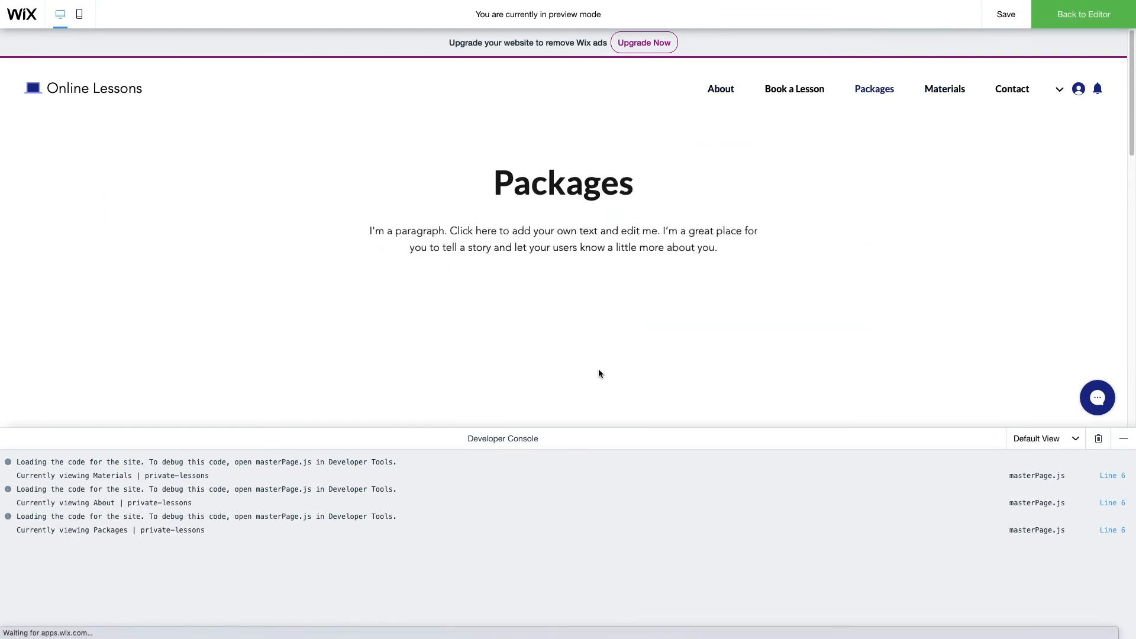